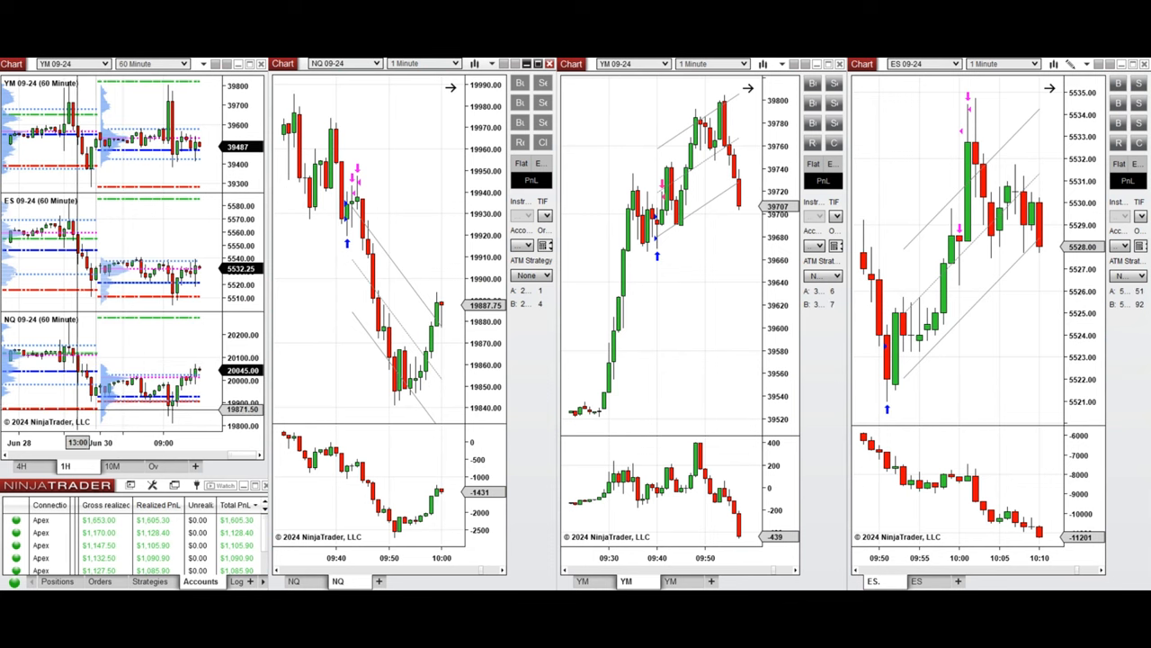
- Switch the stacked YM, ES and NQ charts to the 10M interval
left_click(112, 464)
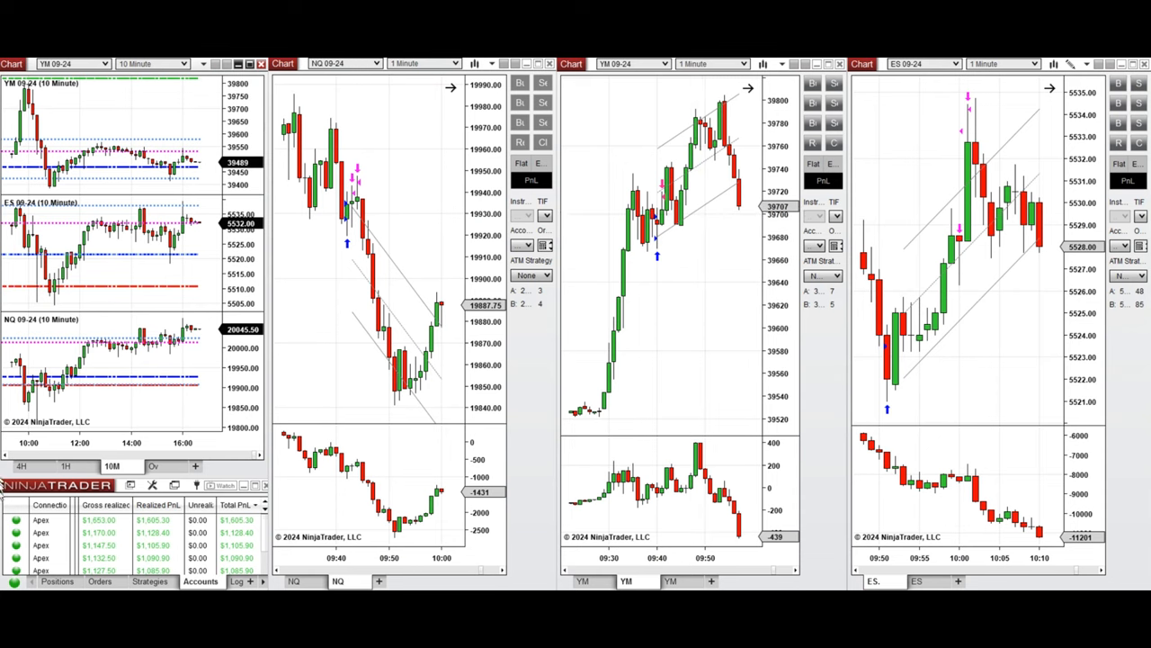
mouse_move(172, 555)
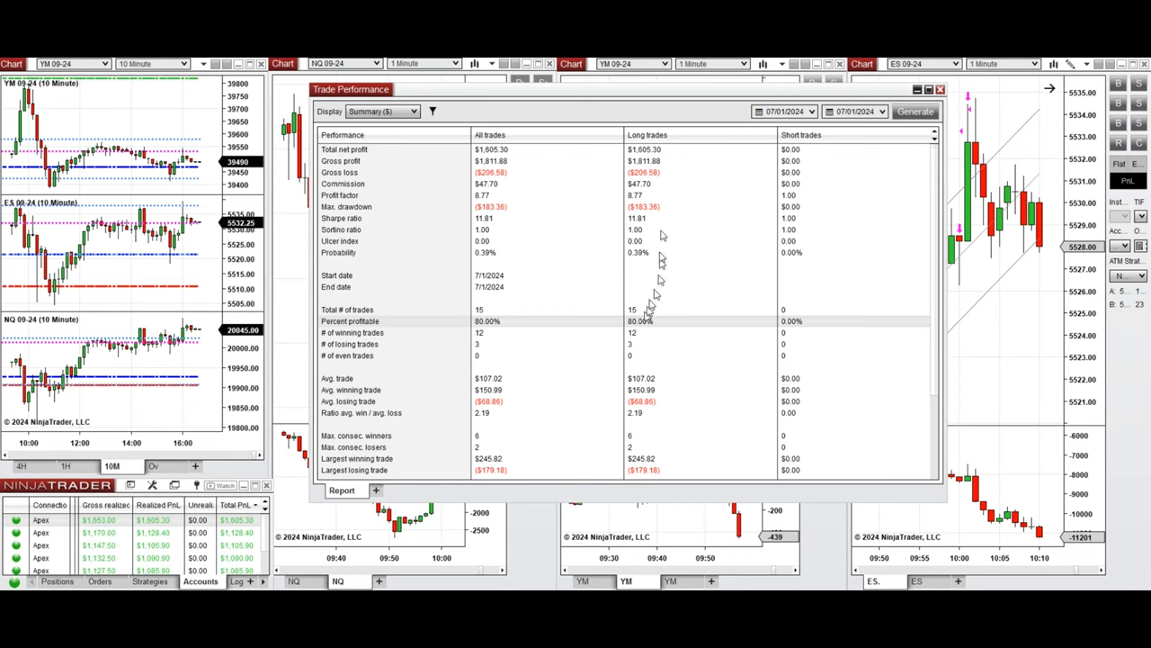
mouse_move(554, 410)
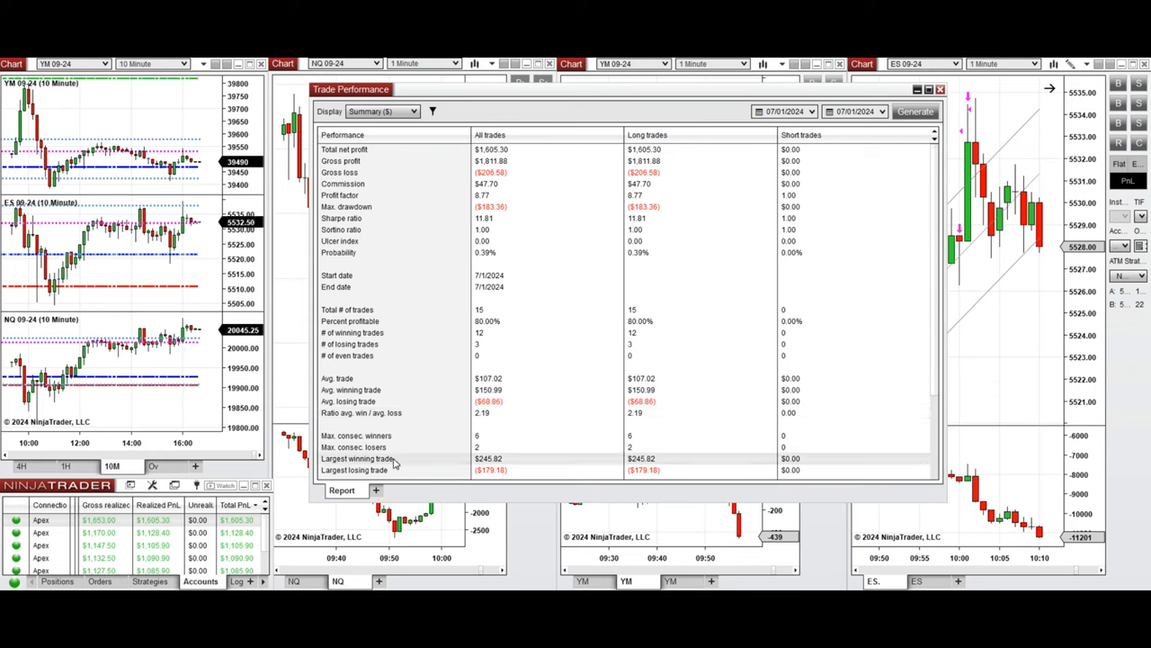
mouse_move(514, 461)
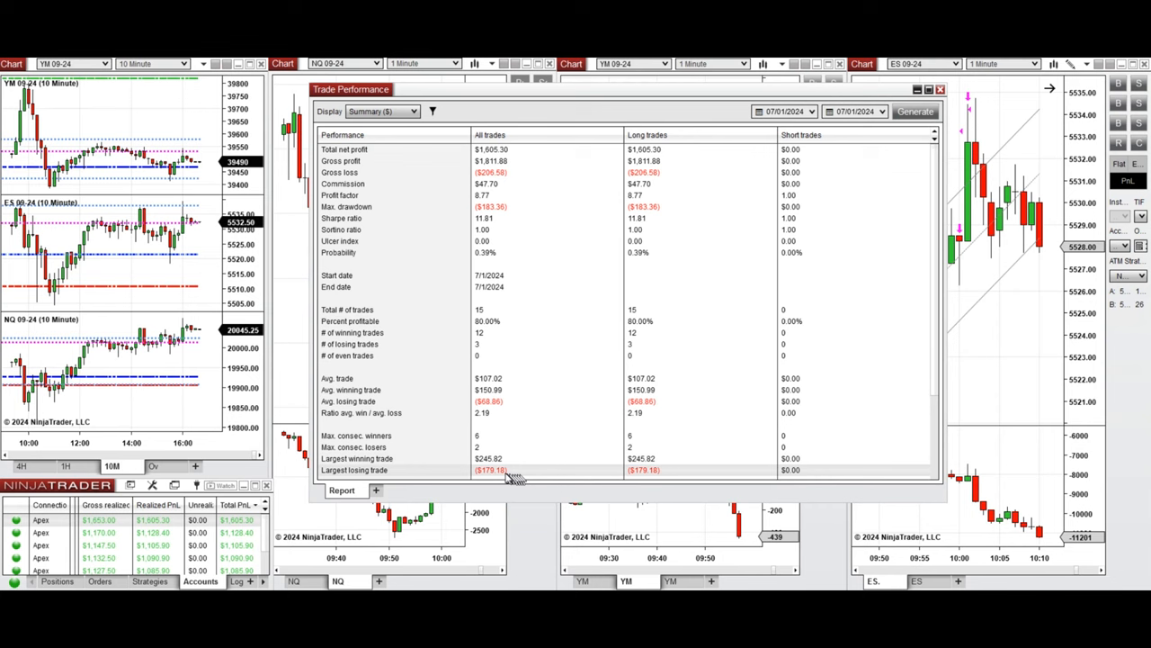
mouse_move(810, 486)
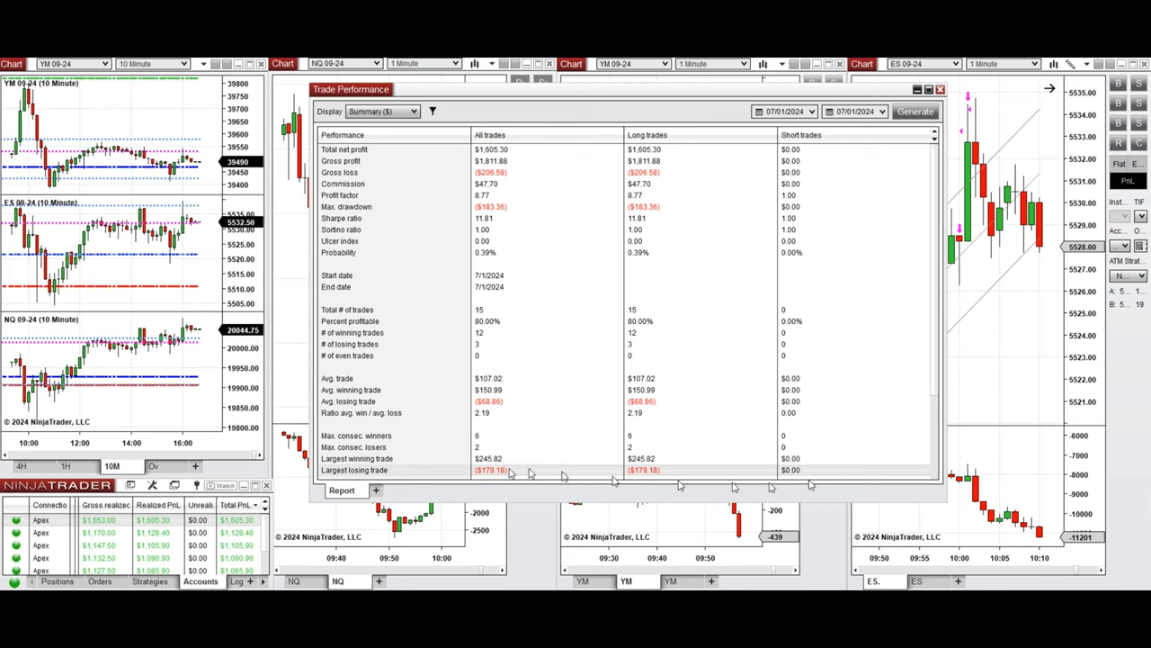